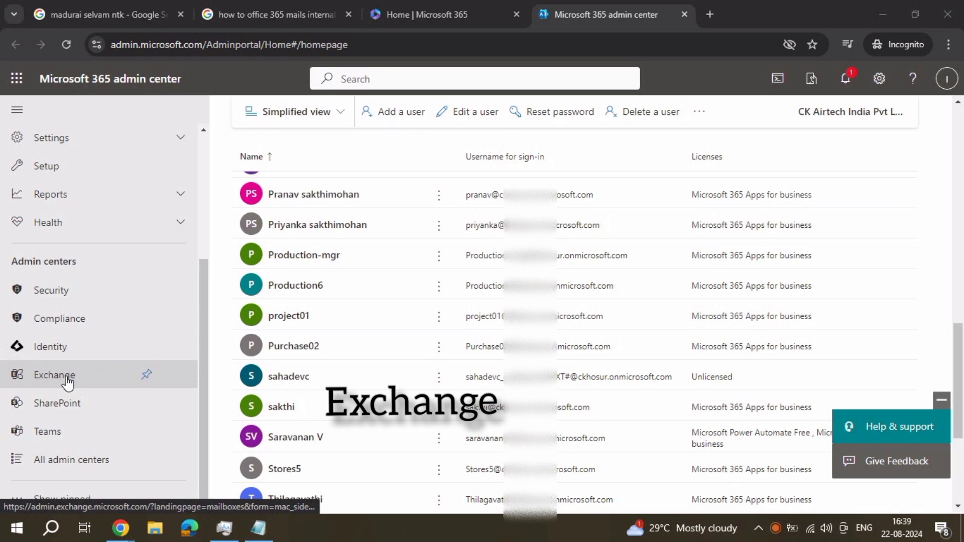
Step: Open the Exchange admin center from the Admin centers list in Microsoft 365 admin center
{"action": "left_click", "coordinate": [79, 376]}
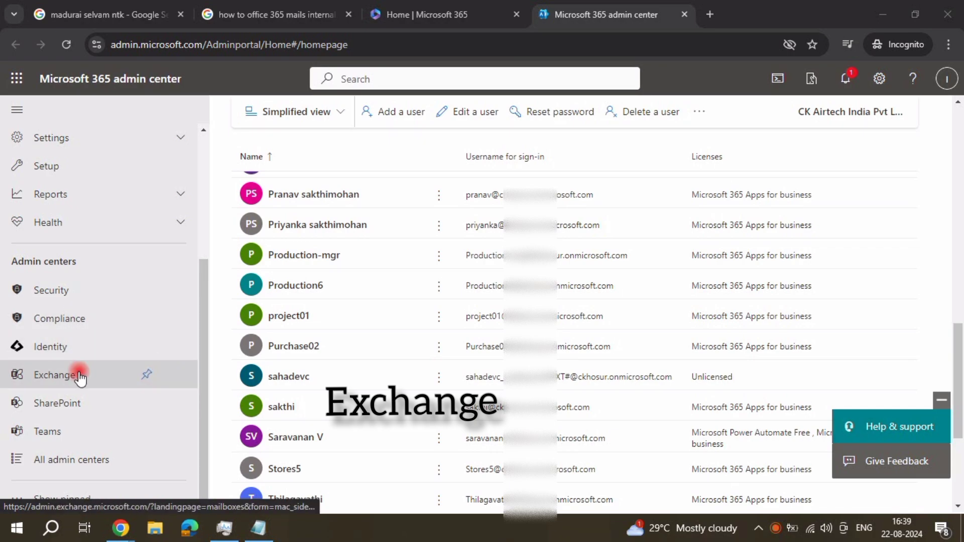
{"action": "left_click", "coordinate": [56, 376]}
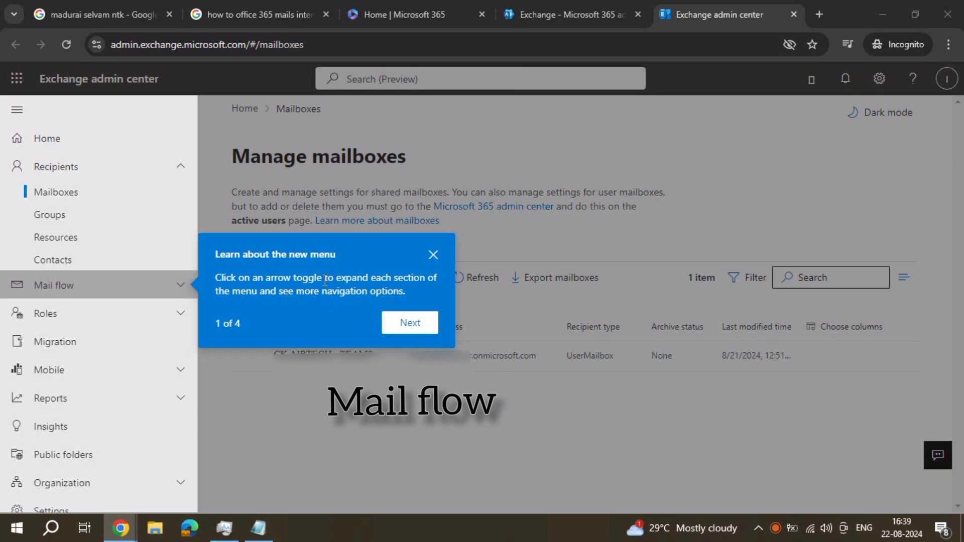
Step: Dismiss the new-menu tour and go to Mail flow > Rules, which lists no rules
{"action": "left_click", "coordinate": [410, 323]}
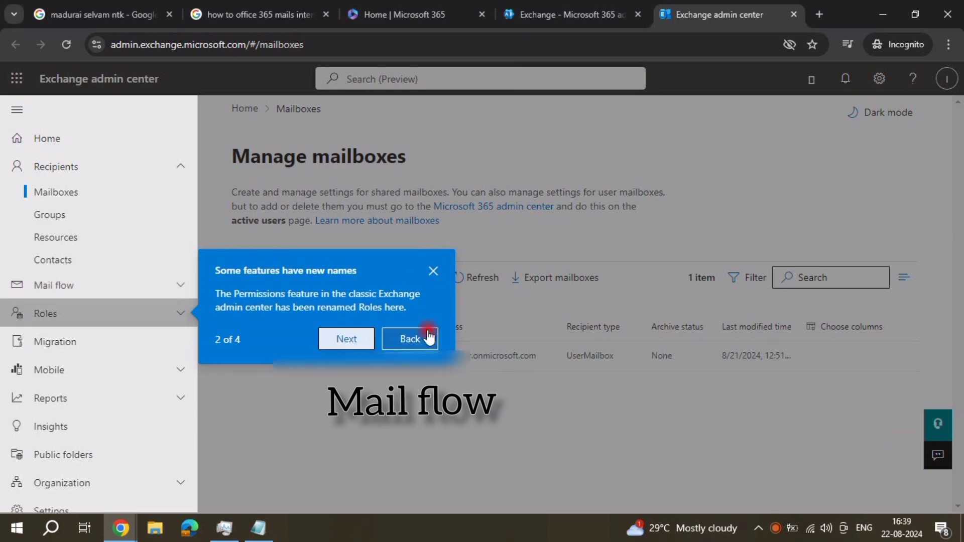
{"action": "left_click", "coordinate": [410, 338]}
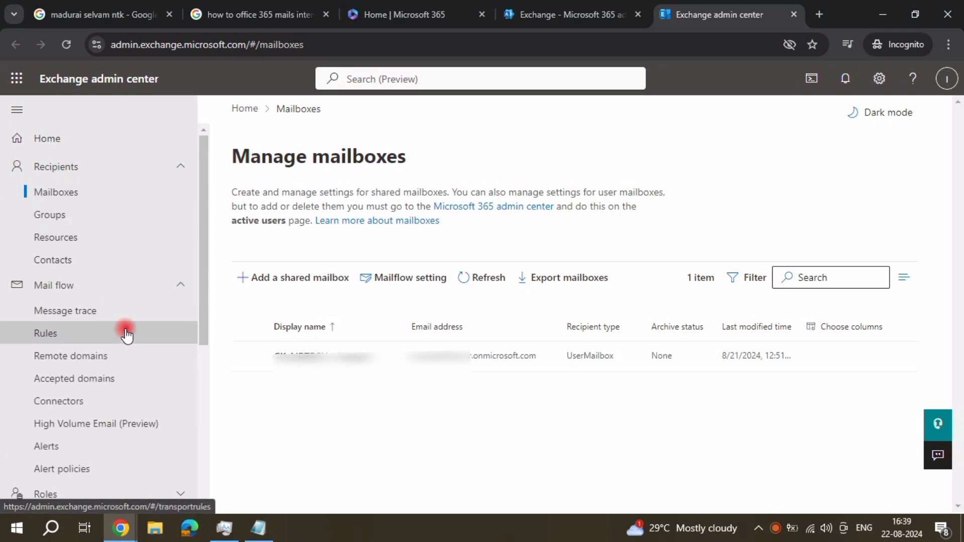
{"action": "left_click", "coordinate": [46, 334]}
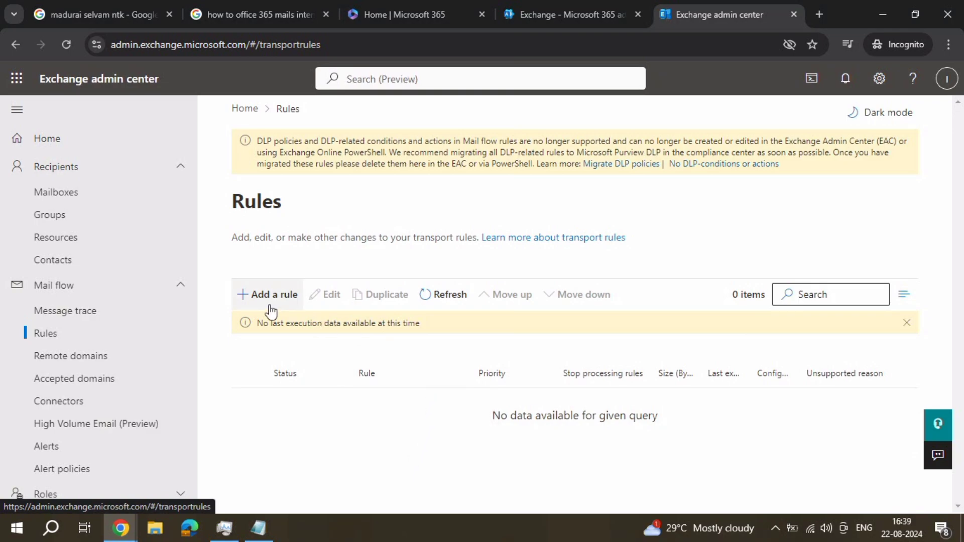
Step: Choose 'Create a new rule' from the '+ Add a rule' menu
{"action": "left_click", "coordinate": [272, 294]}
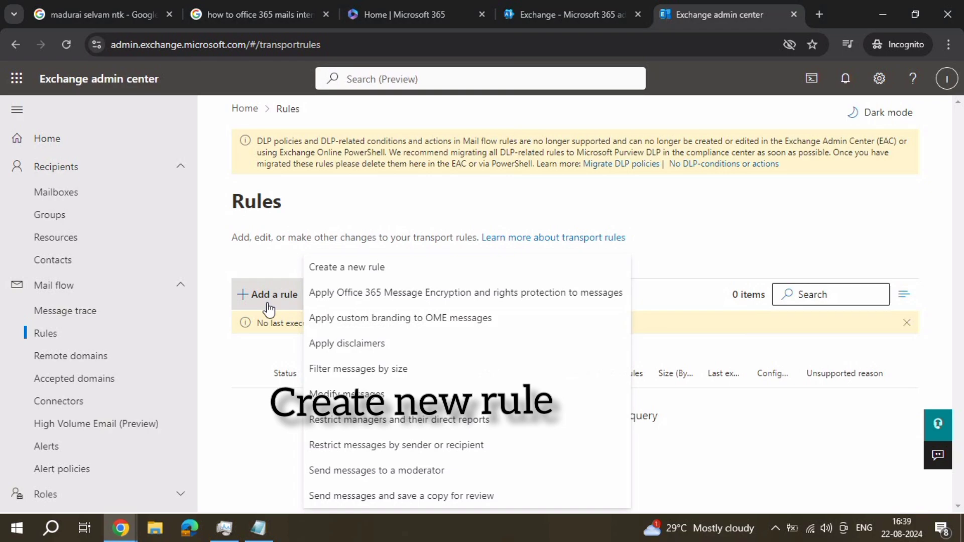
{"action": "mouse_move", "coordinate": [346, 272]}
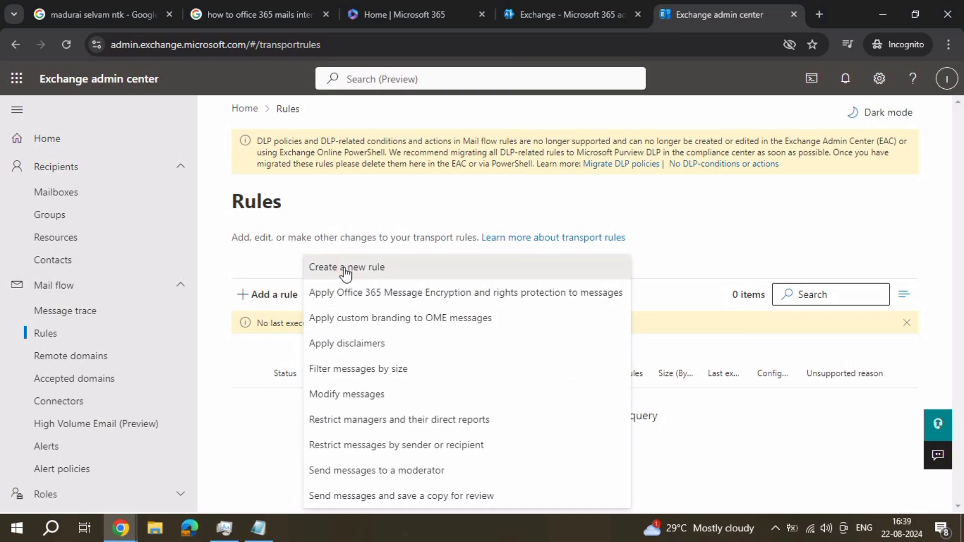
{"action": "left_click", "coordinate": [346, 267]}
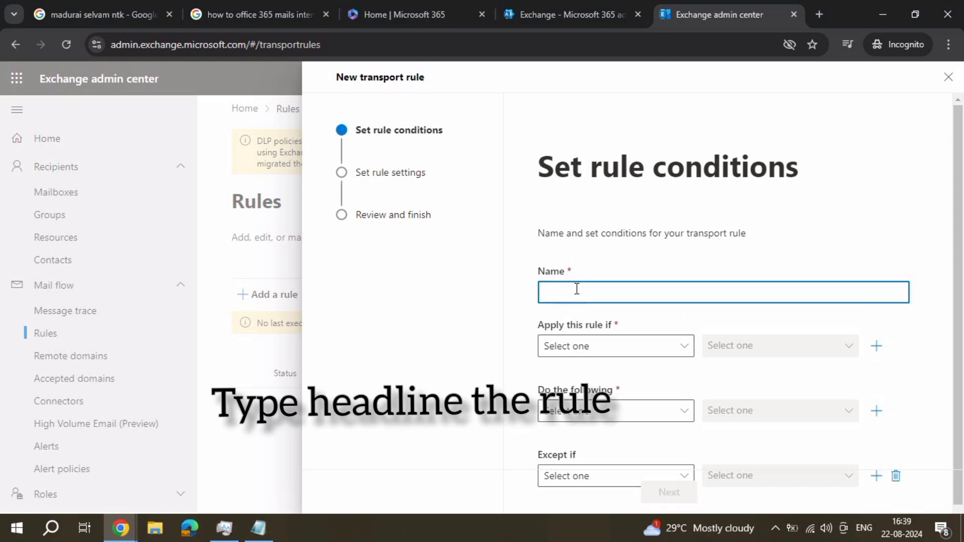
Step: Name the rule 'Mails Block internal to external' with condition 'The sender is this person': All Company
{"action": "type", "text": "Mails Block internal to external"}
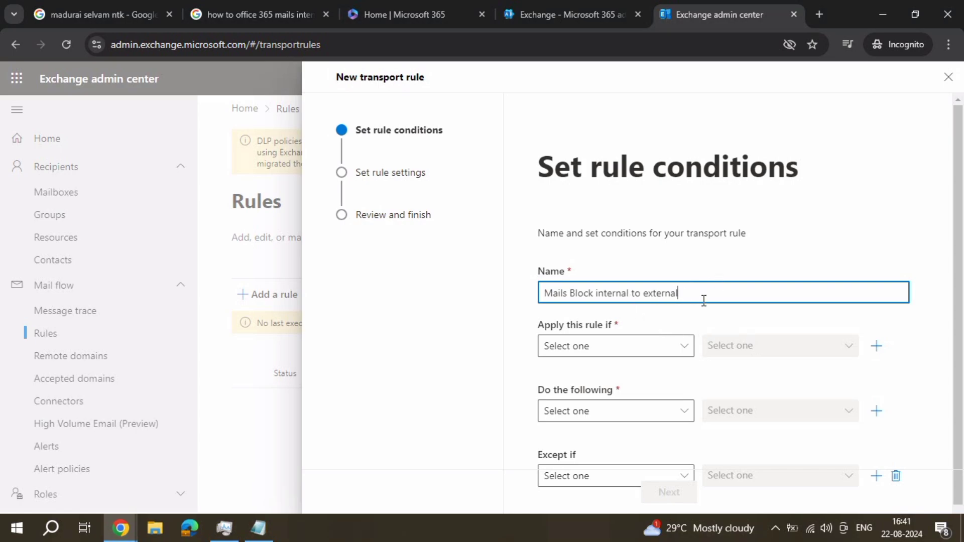
{"action": "left_click", "coordinate": [615, 346]}
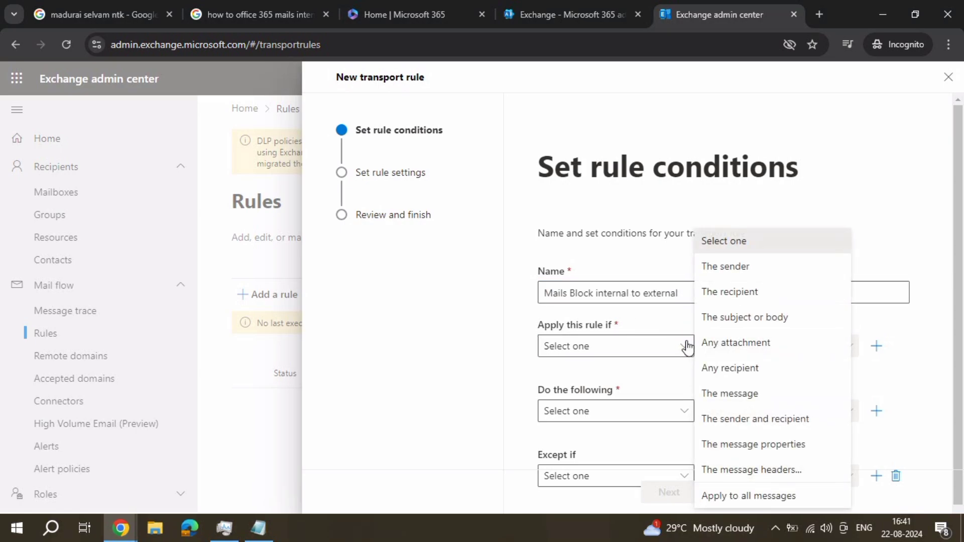
{"action": "mouse_move", "coordinate": [717, 274]}
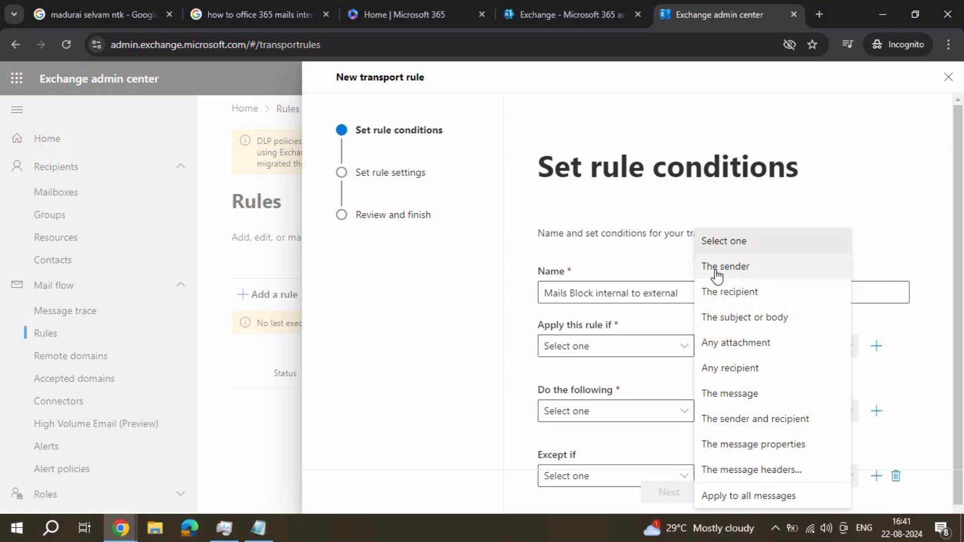
{"action": "left_click", "coordinate": [725, 267]}
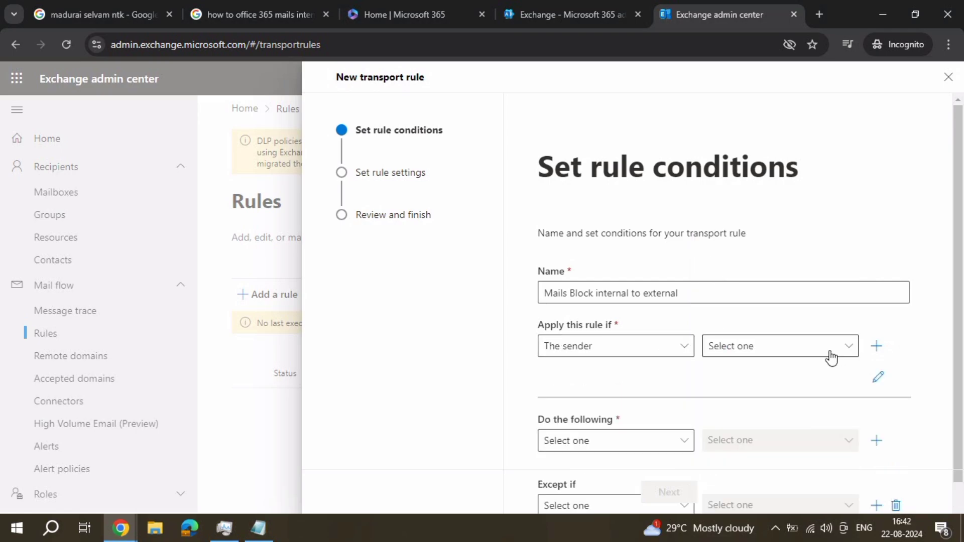
{"action": "left_click", "coordinate": [780, 346]}
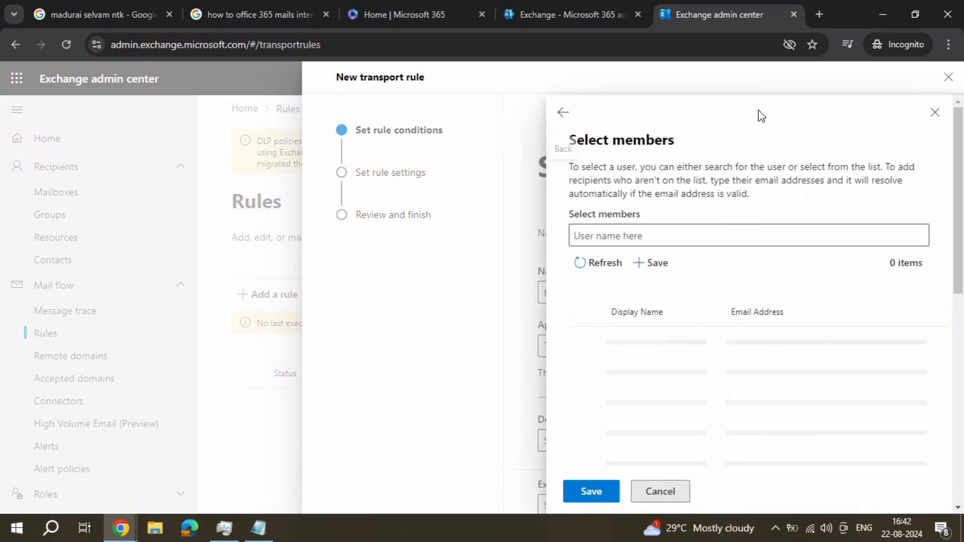
{"action": "left_click", "coordinate": [580, 262]}
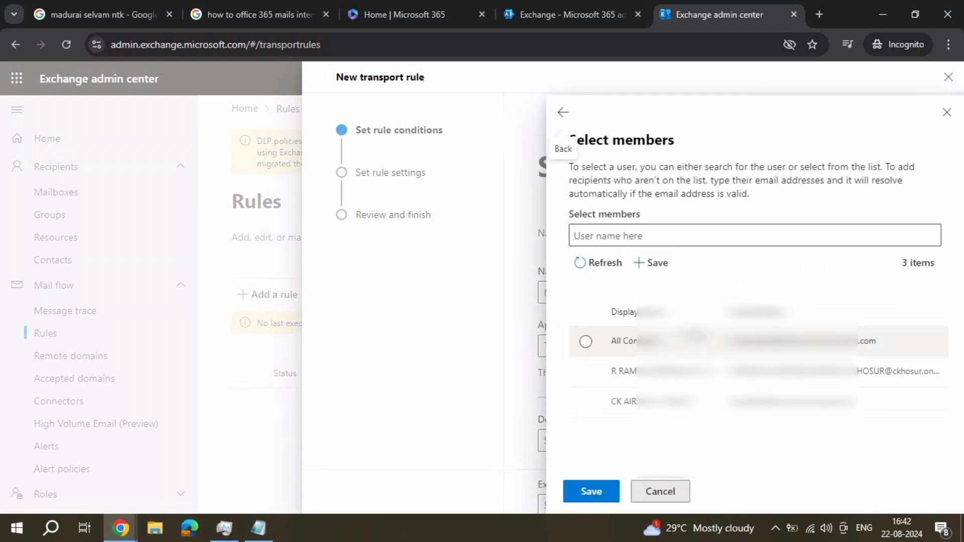
{"action": "left_click", "coordinate": [586, 342]}
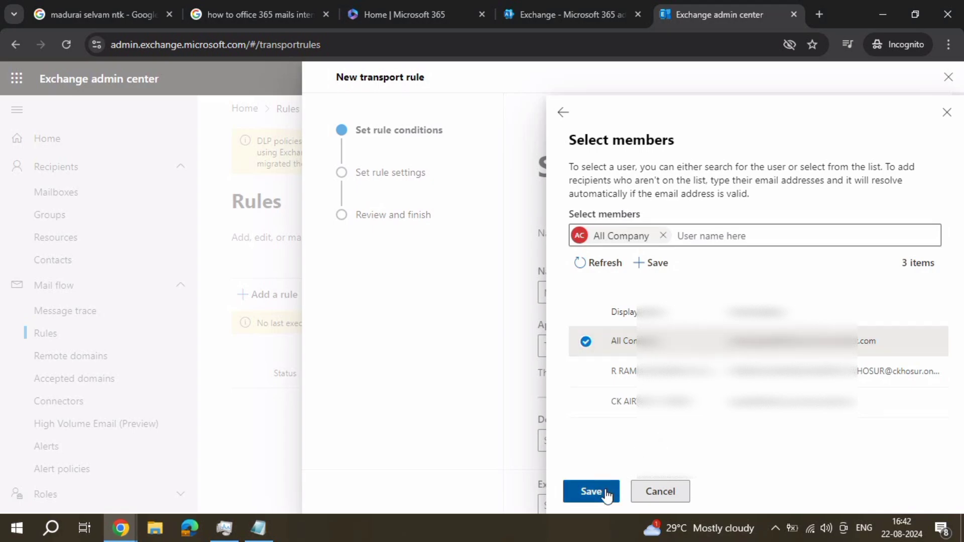
{"action": "left_click", "coordinate": [591, 491]}
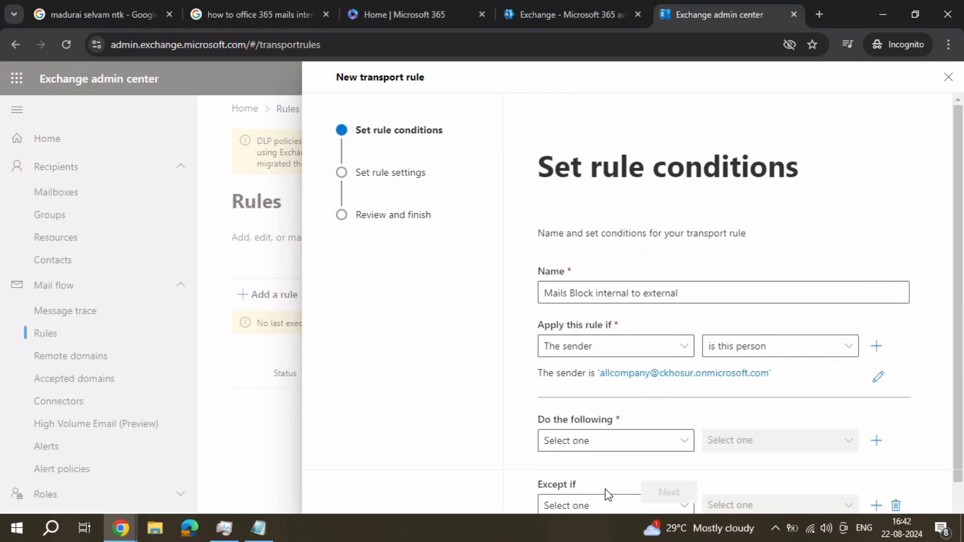
{"action": "scroll", "scroll_direction": "down", "scroll_amount": 3}
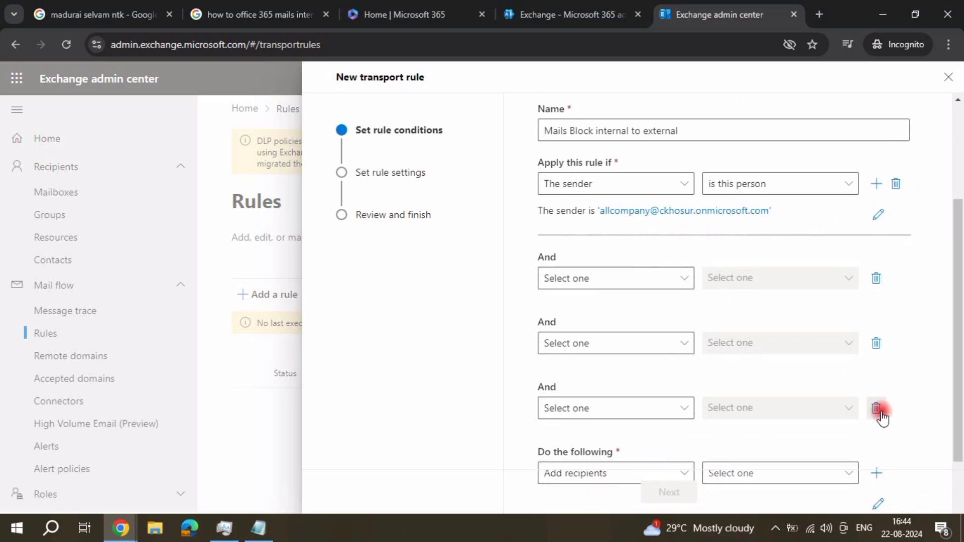
Step: Remove the empty condition and add 'The sender is external/internal': Outside the organization
{"action": "left_click", "coordinate": [876, 408]}
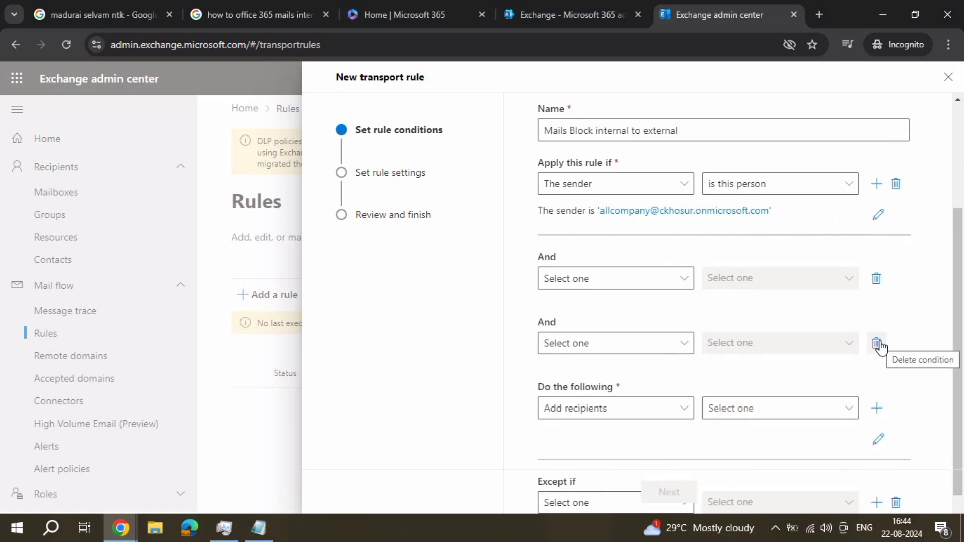
{"action": "left_click", "coordinate": [875, 343]}
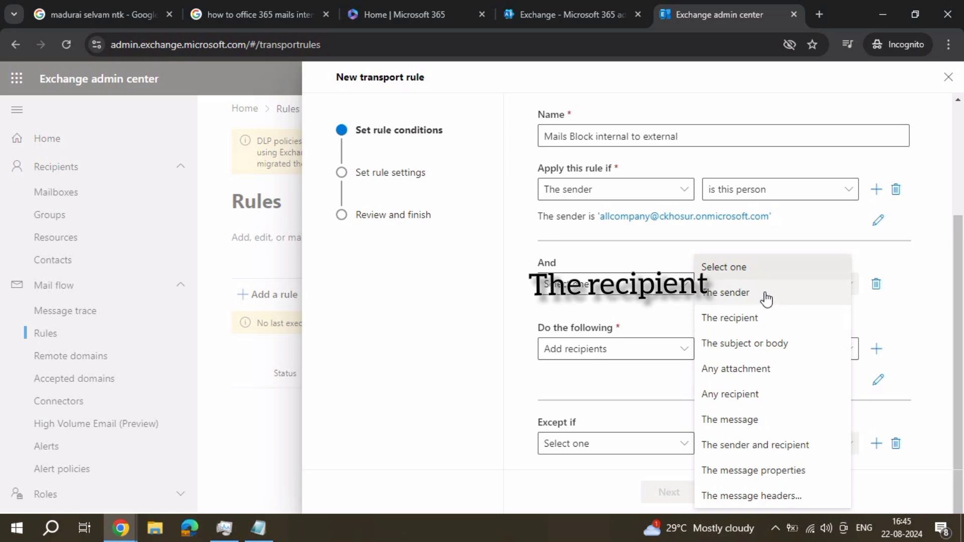
{"action": "left_click", "coordinate": [729, 319]}
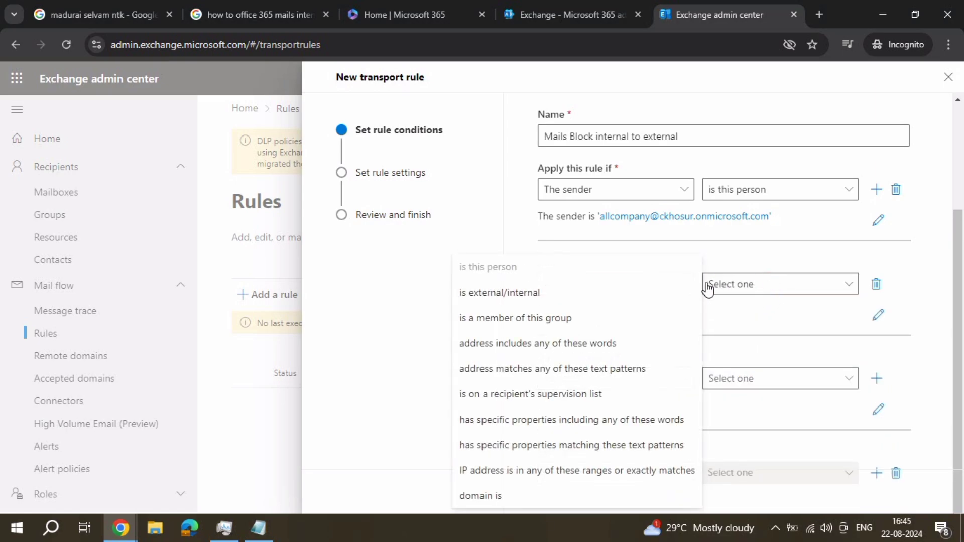
{"action": "left_click", "coordinate": [499, 292]}
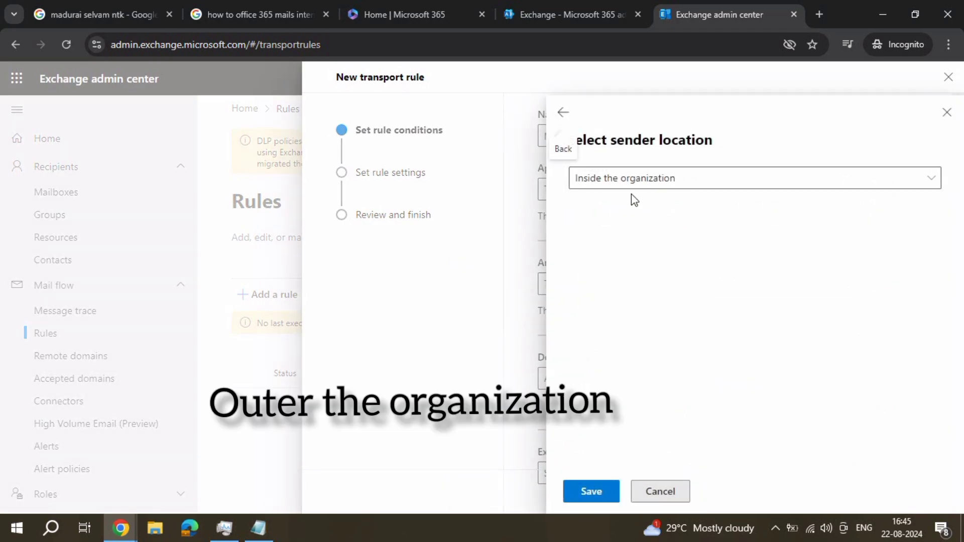
{"action": "left_click", "coordinate": [752, 179]}
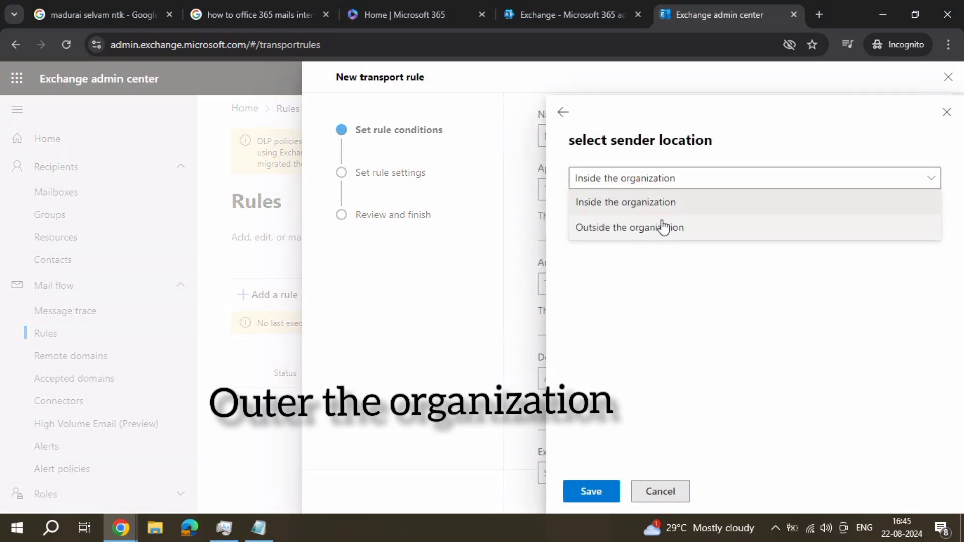
{"action": "left_click", "coordinate": [629, 228]}
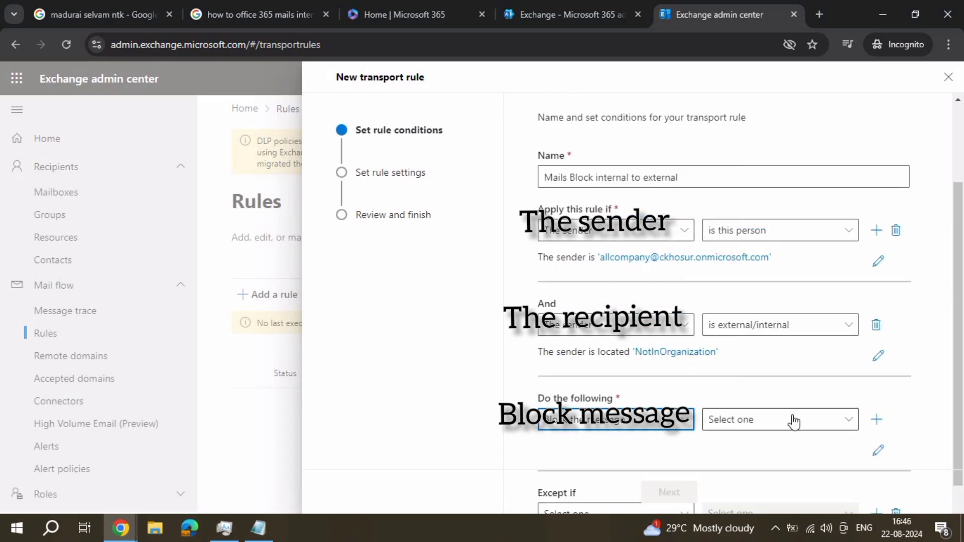
Step: Set the action to reject with explanation 'sending external mails is block contact selva it solutions'
{"action": "left_click", "coordinate": [780, 420]}
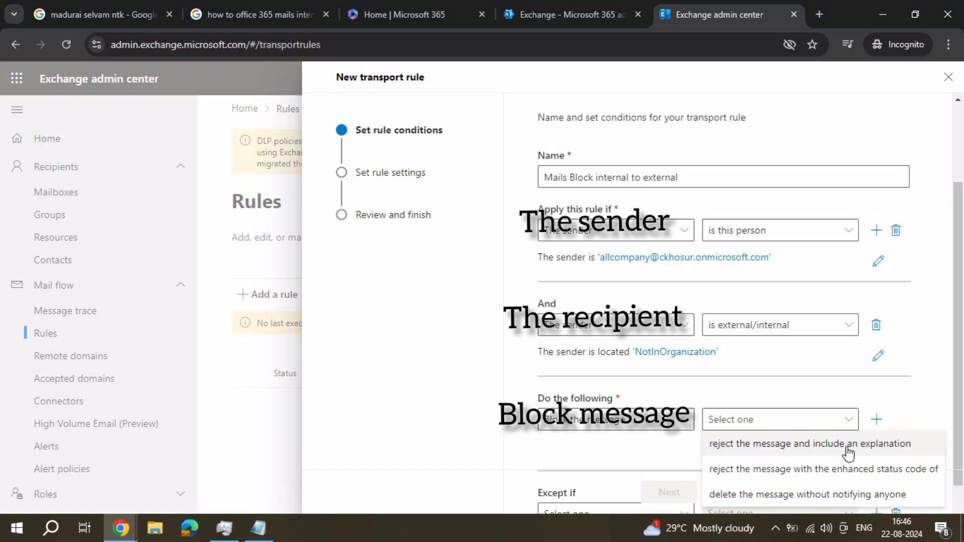
{"action": "left_click", "coordinate": [811, 443]}
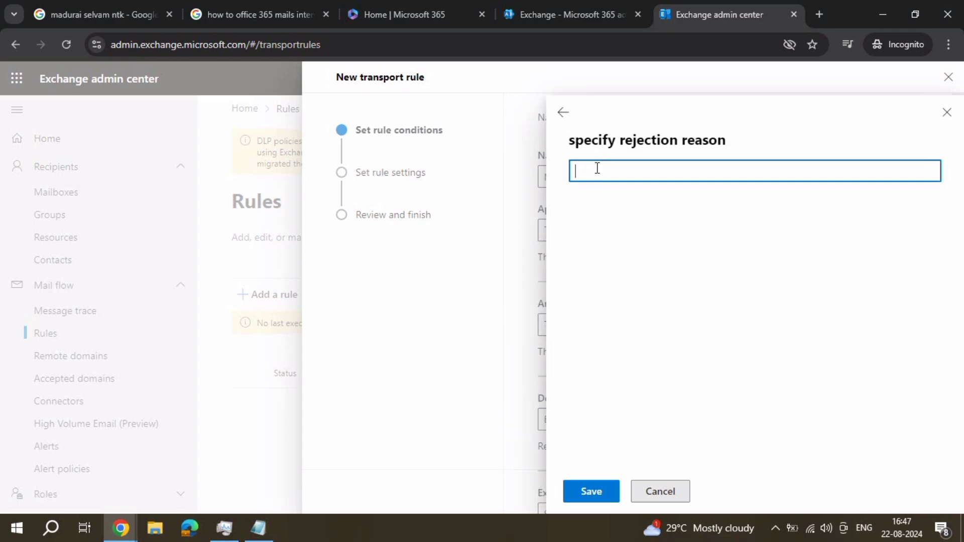
{"action": "type", "text": "sending external mails is block contact selva it solutions"}
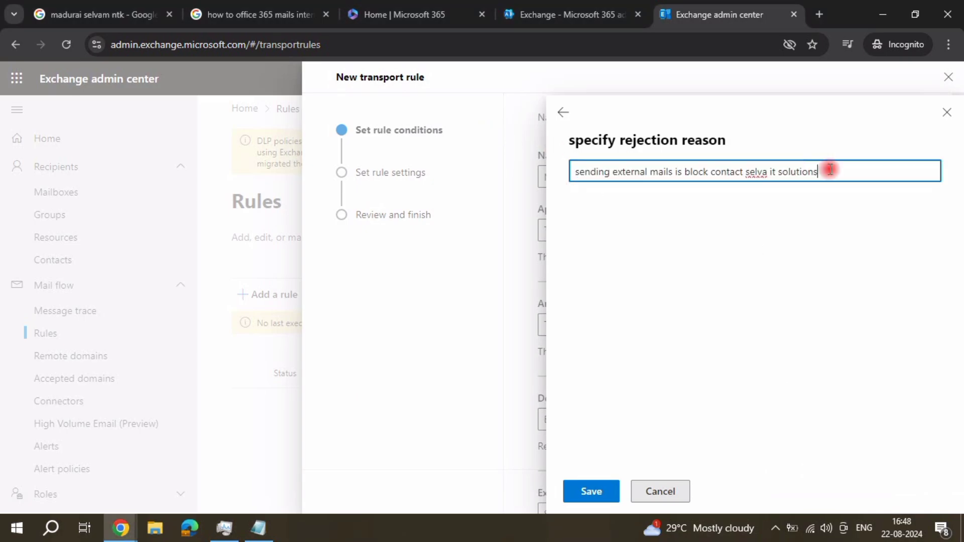
{"action": "left_click", "coordinate": [591, 491]}
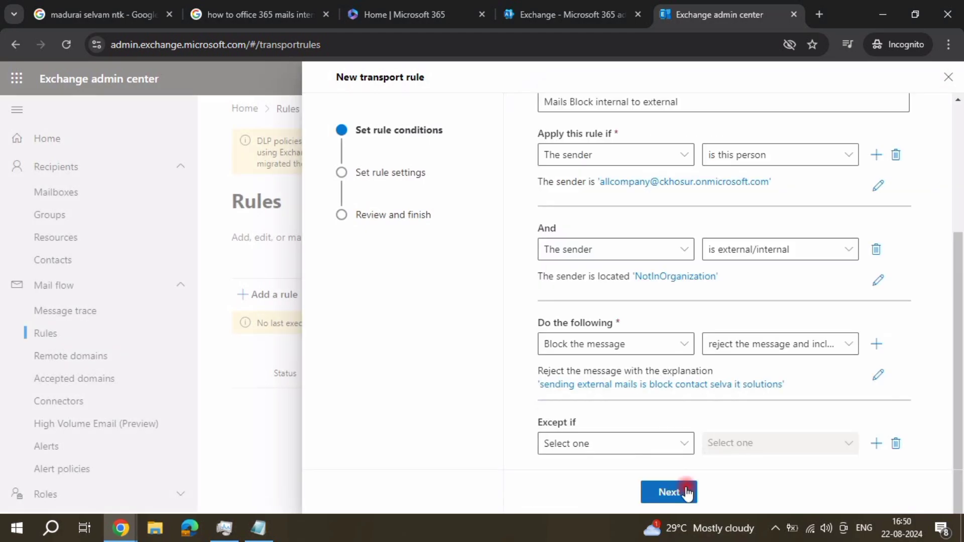
Step: Advance through conditions and default rule settings, then finish creating the rule on review
{"action": "left_click", "coordinate": [669, 492]}
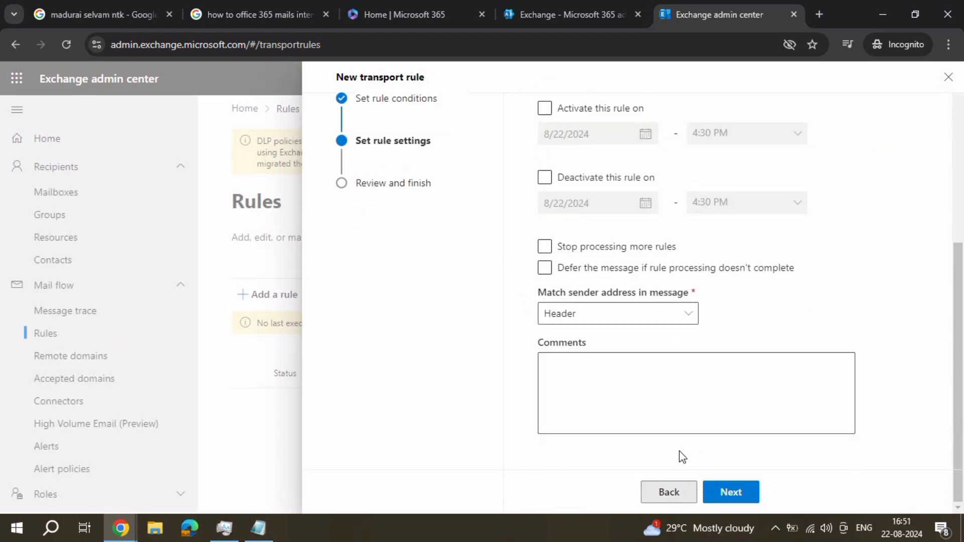
{"action": "left_click", "coordinate": [730, 492]}
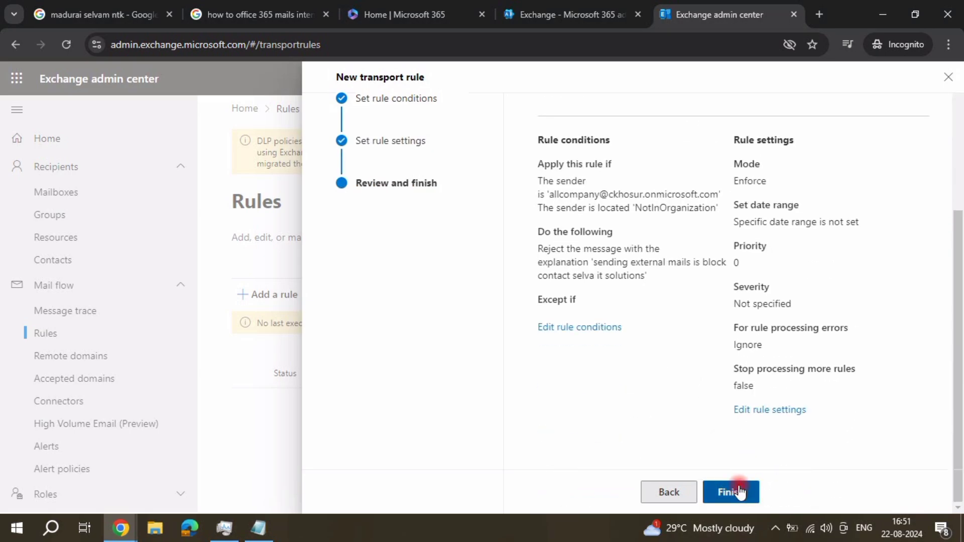
{"action": "left_click", "coordinate": [731, 492]}
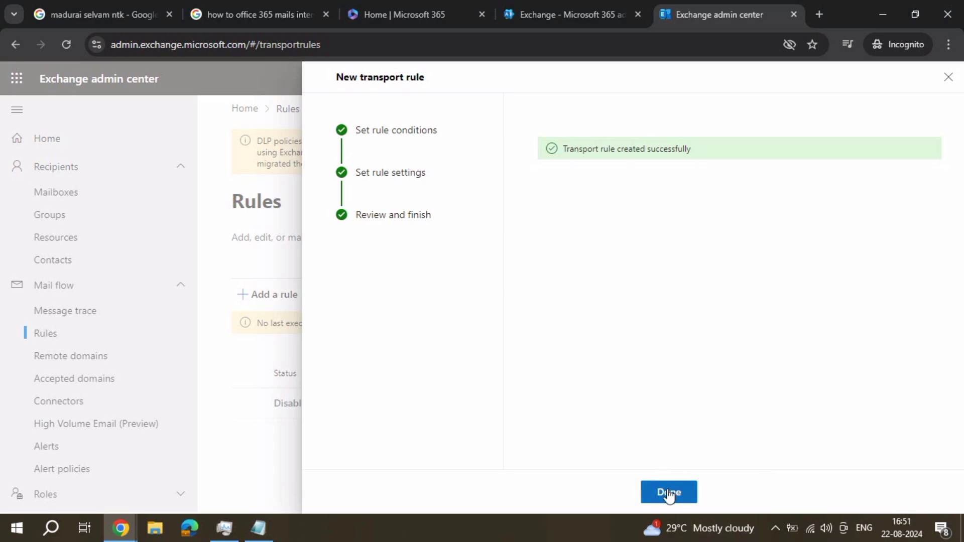
Step: Close the wizard and switch the 'Mails Block internal to external' rule toggle to Enabled
{"action": "left_click", "coordinate": [669, 492]}
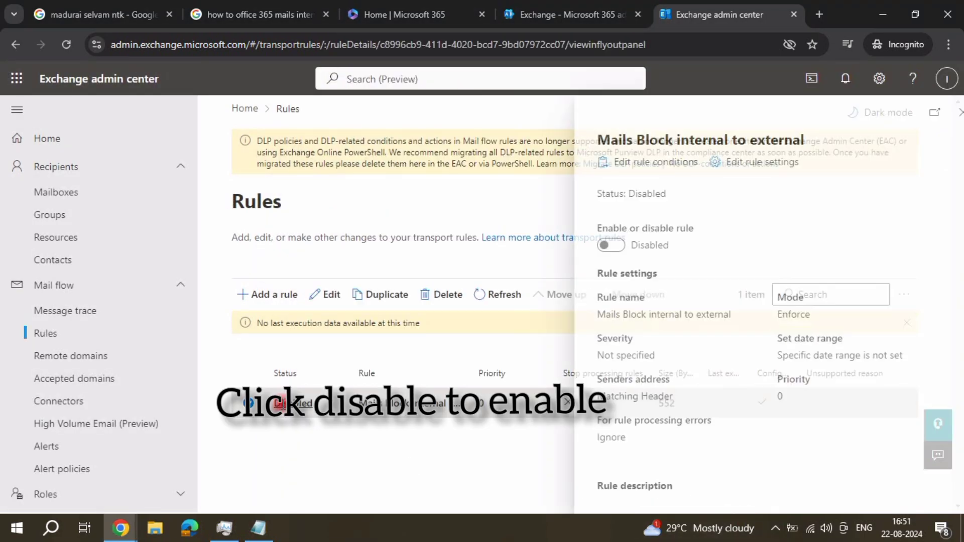
{"action": "left_click", "coordinate": [610, 245]}
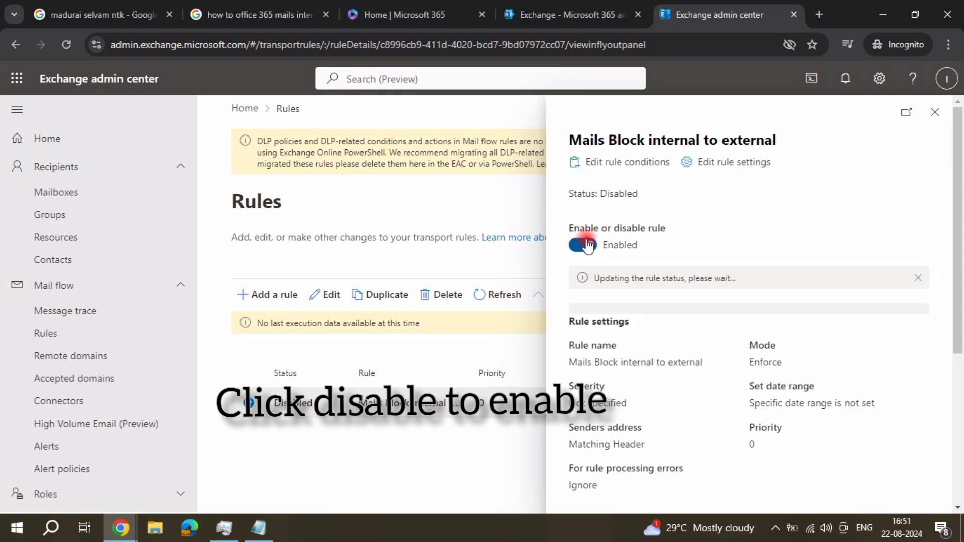
{"action": "scroll", "scroll_direction": "down", "scroll_amount": 3}
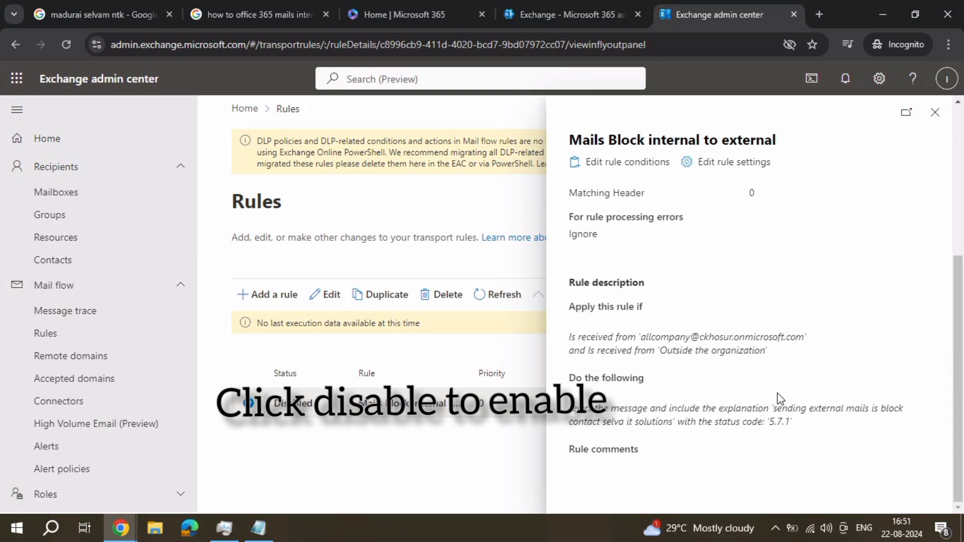
{"action": "left_click", "coordinate": [734, 161]}
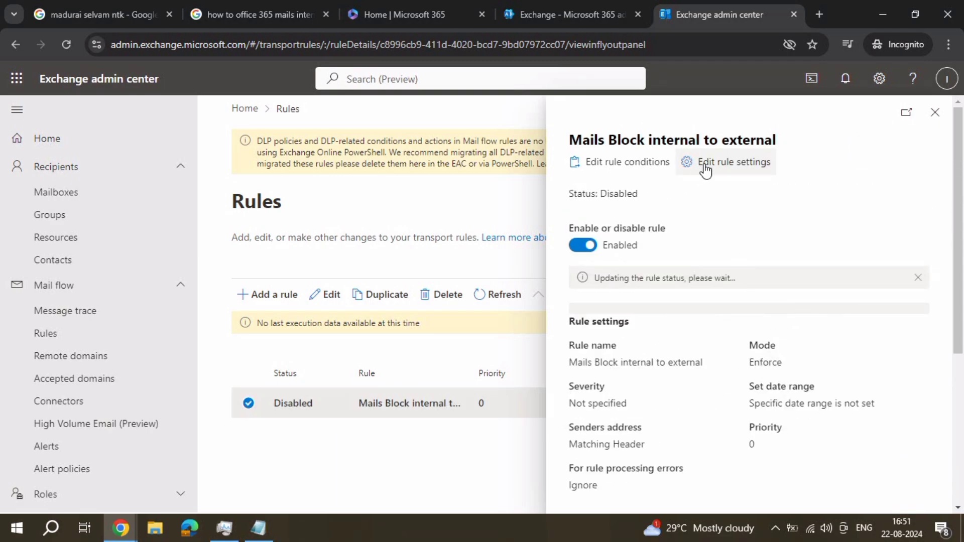